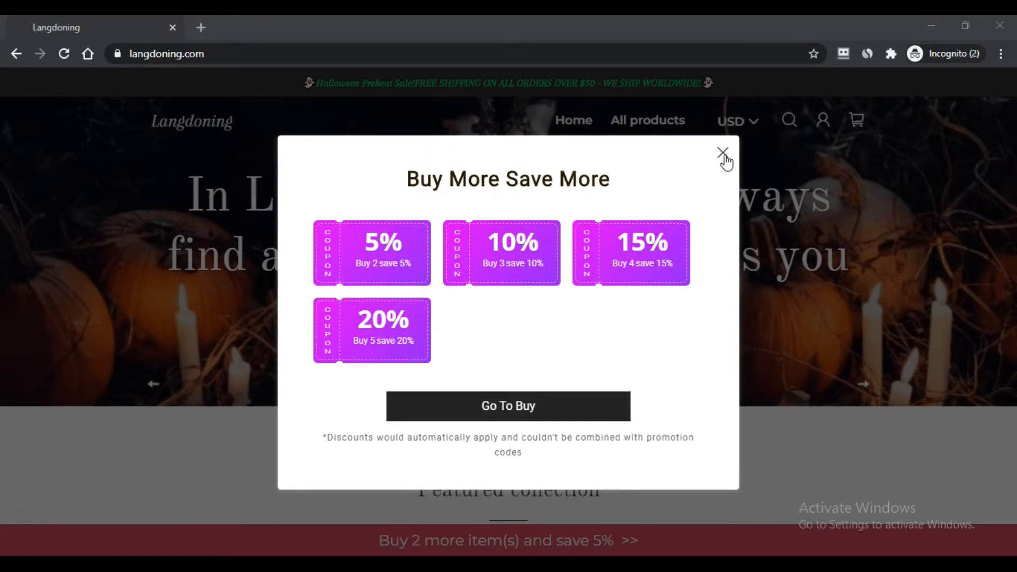
Step: Close the 'Buy More Save More' coupon popup to reveal the Halloween Promotion banner
left_click(723, 156)
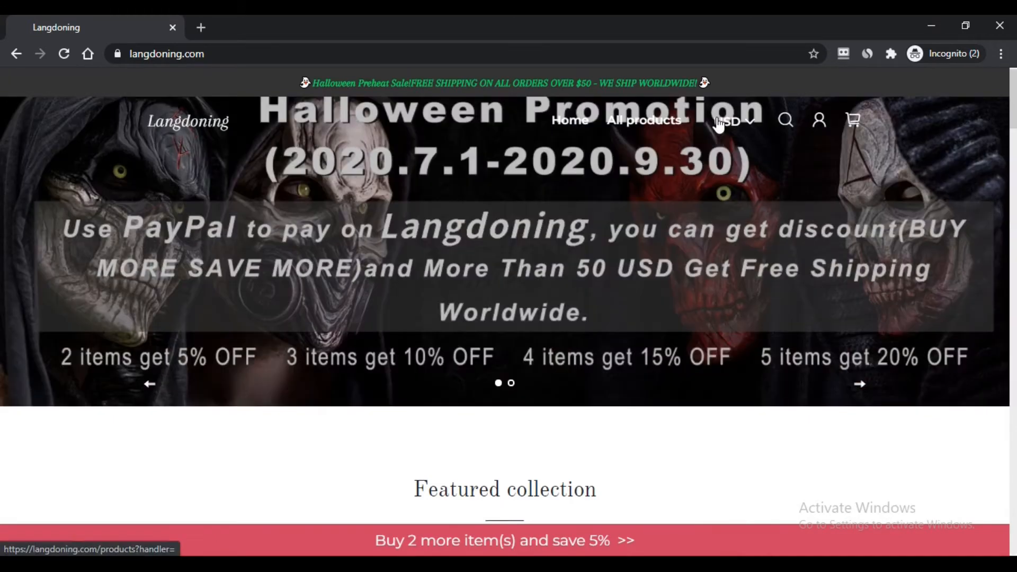
mouse_move(985, 220)
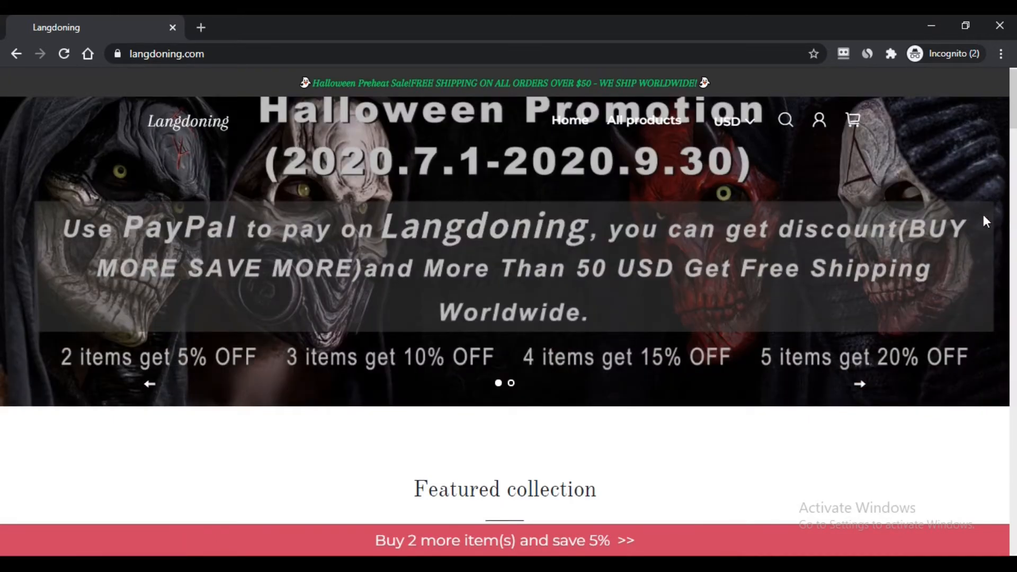
Step: Scroll down past the banner to the Featured collection of discounted Halloween masks
scroll("down", 3)
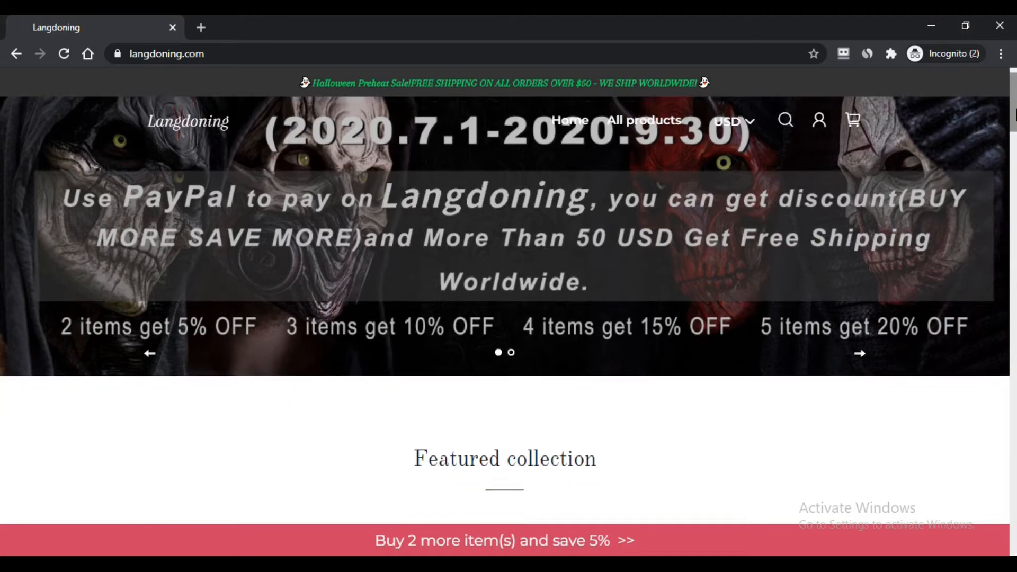
scroll("down", 3)
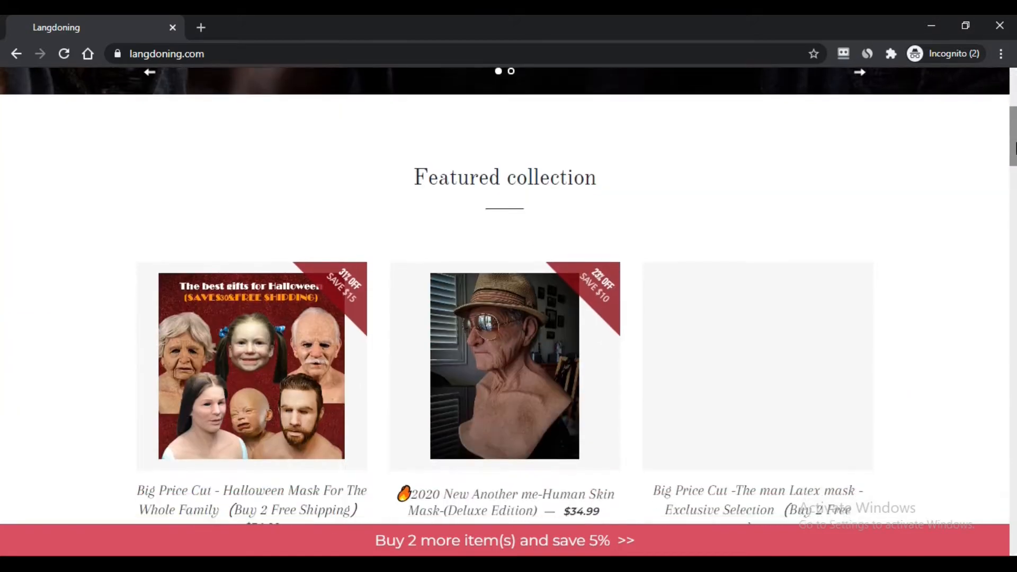
scroll("down", 3)
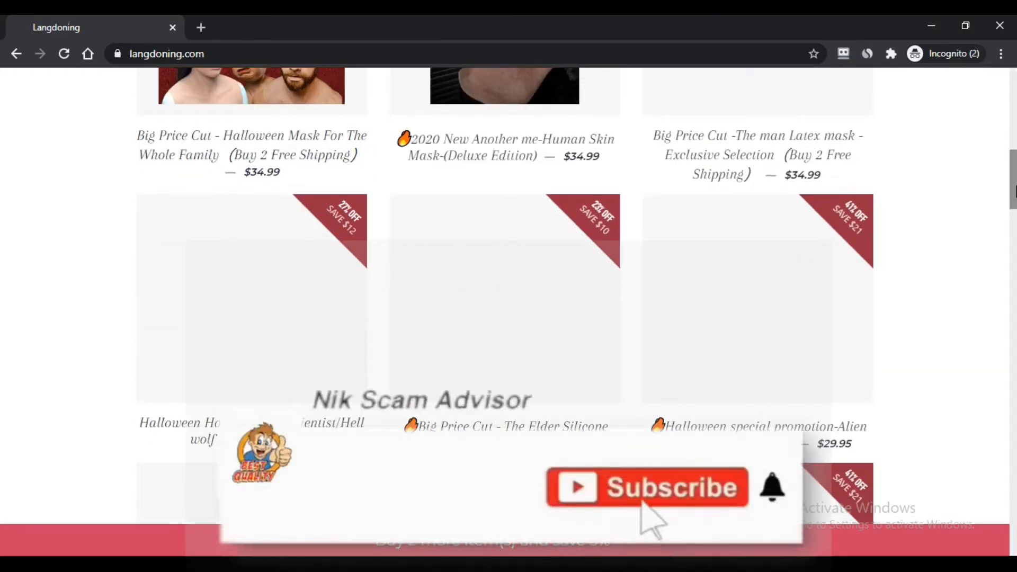
scroll("down", 3)
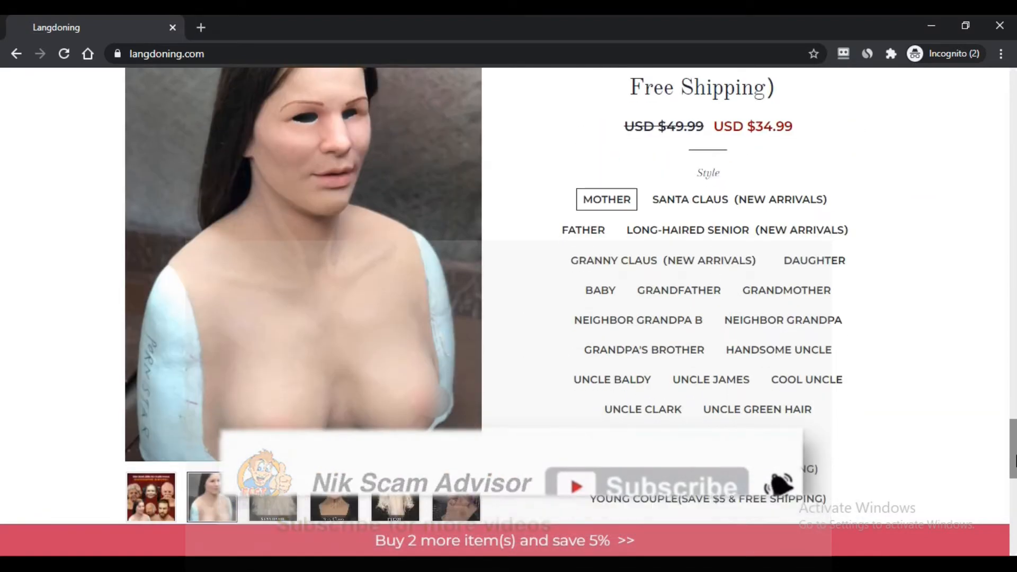
scroll("down", 3)
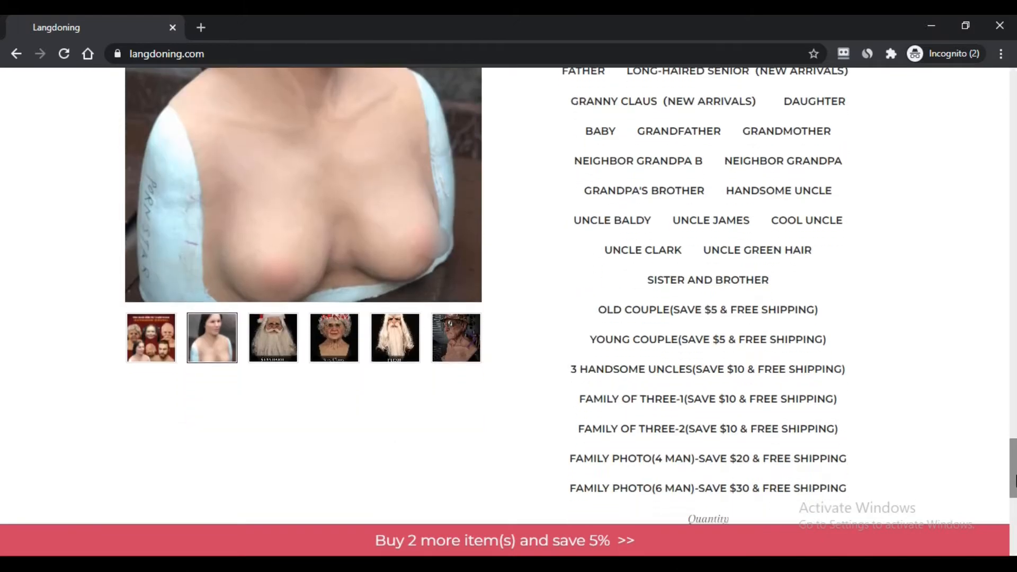
scroll("down", 3)
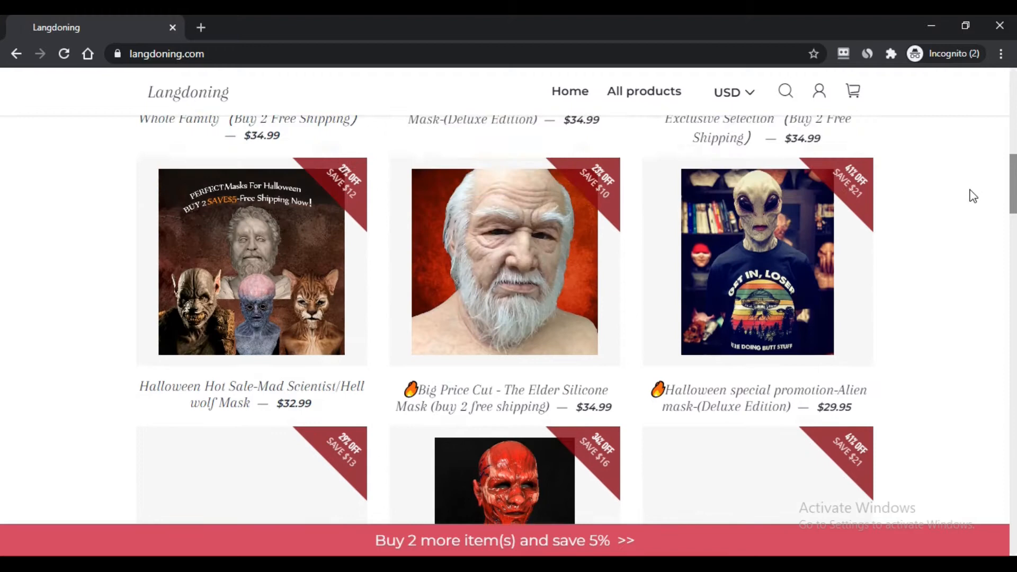
Step: Browse the homepage's Christmas gifts collection and Christmas/Halloween collection list
scroll("up", 3)
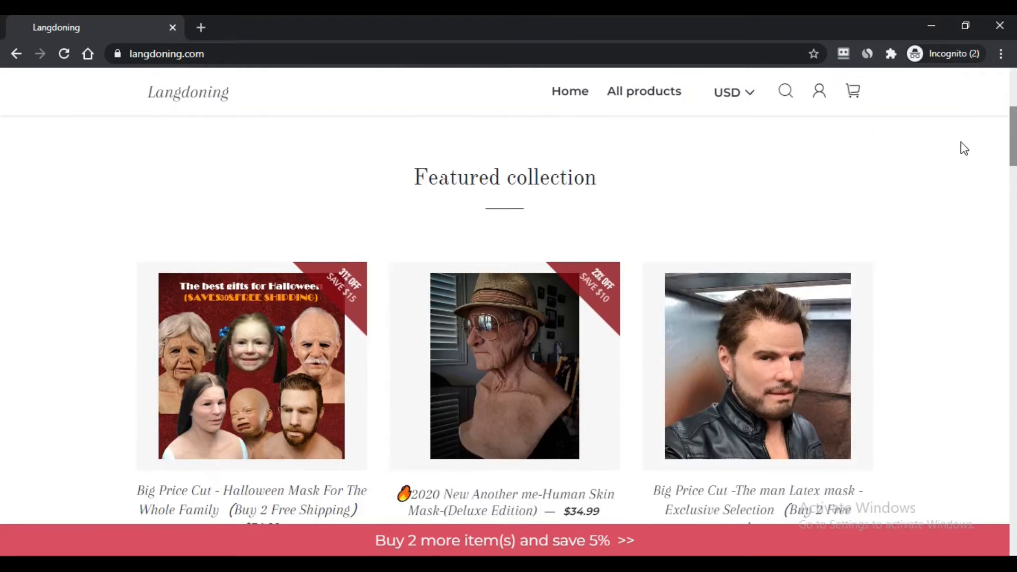
scroll("down", 3)
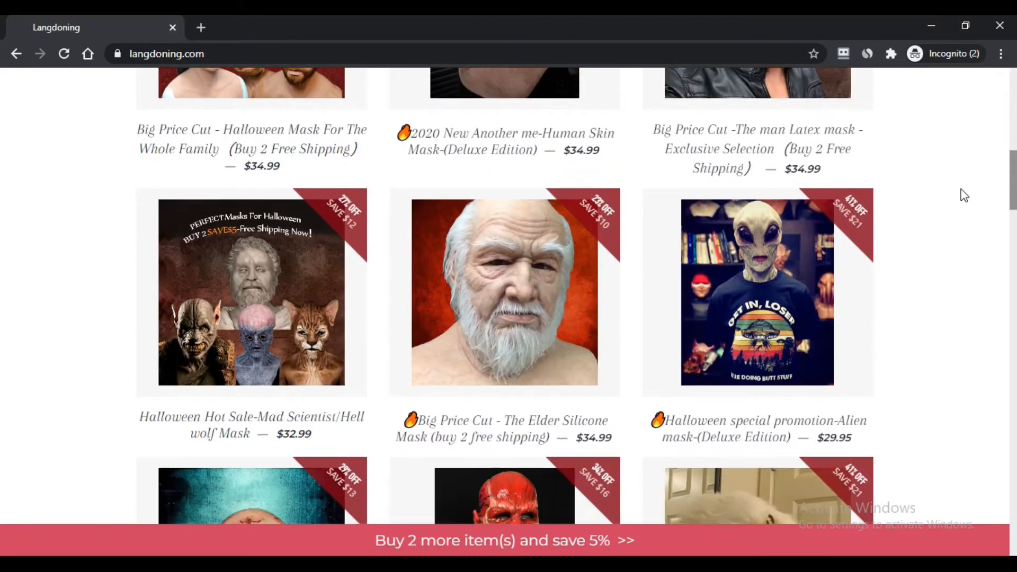
scroll("down", 3)
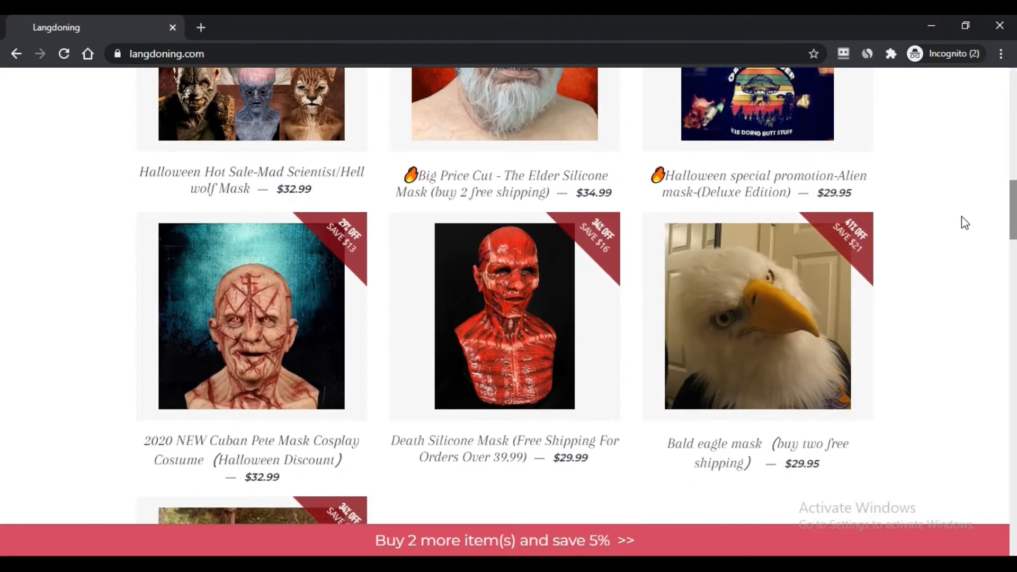
scroll("down", 3)
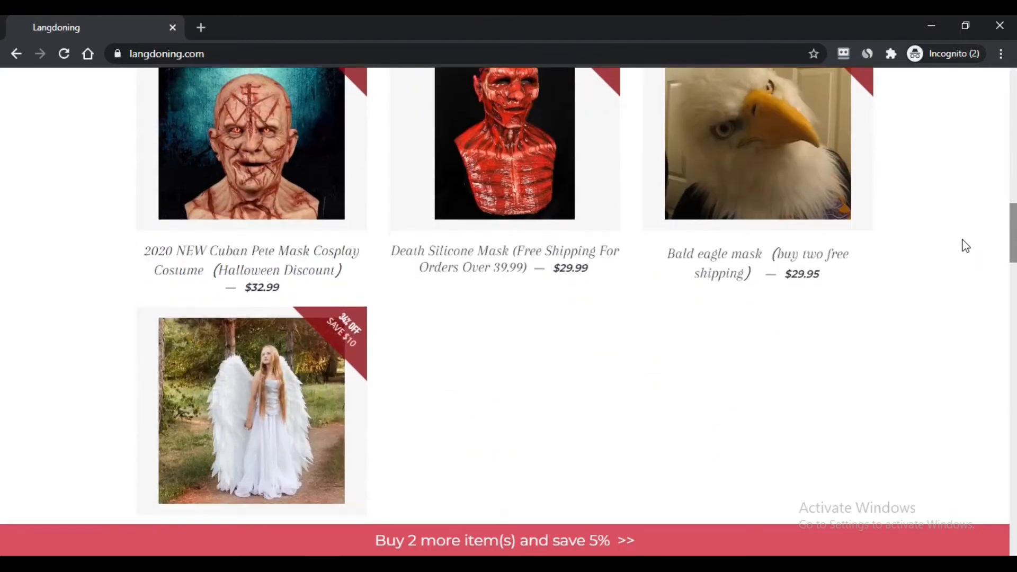
scroll("down", 3)
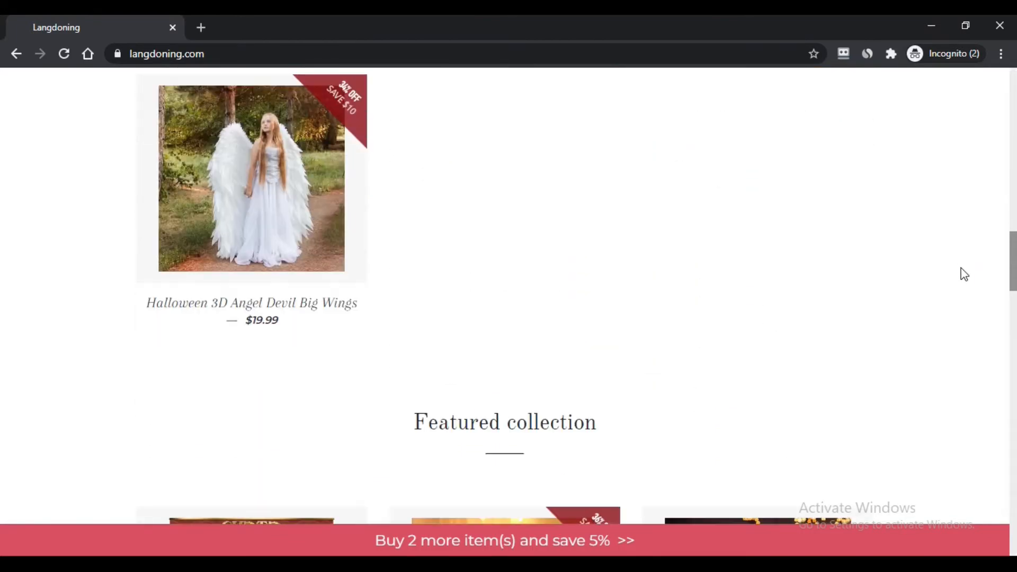
scroll("down", 3)
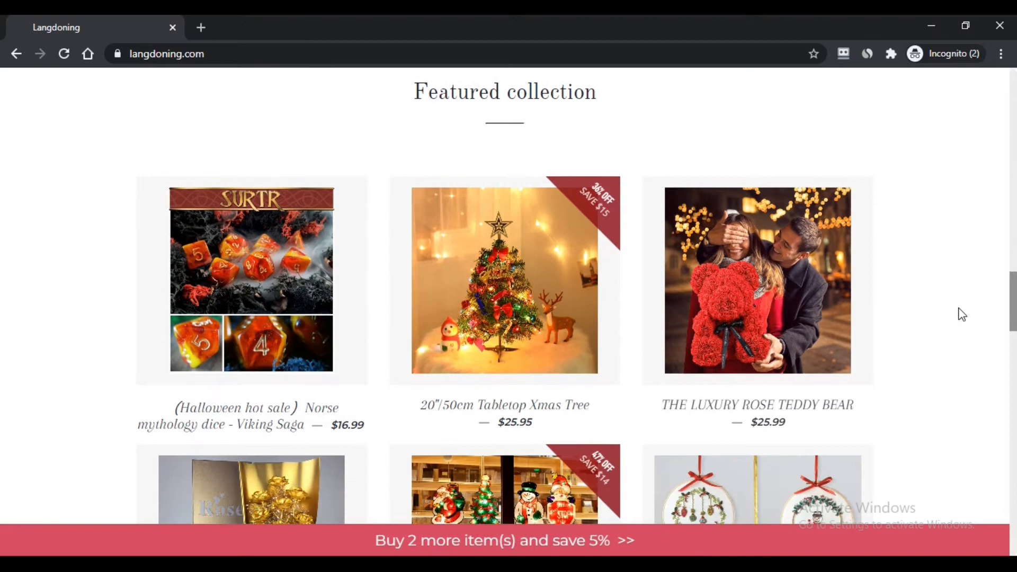
scroll("down", 3)
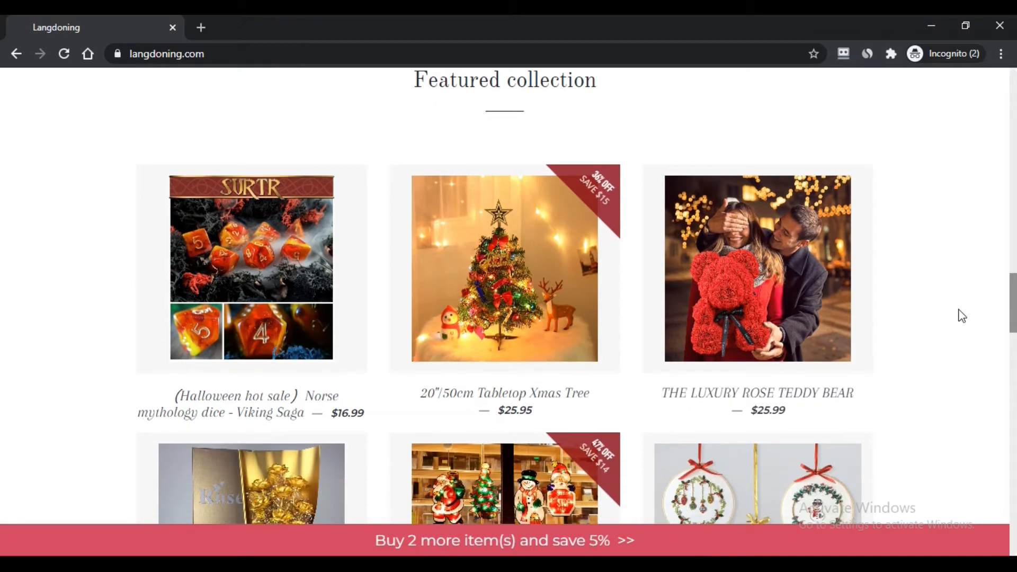
scroll("down", 3)
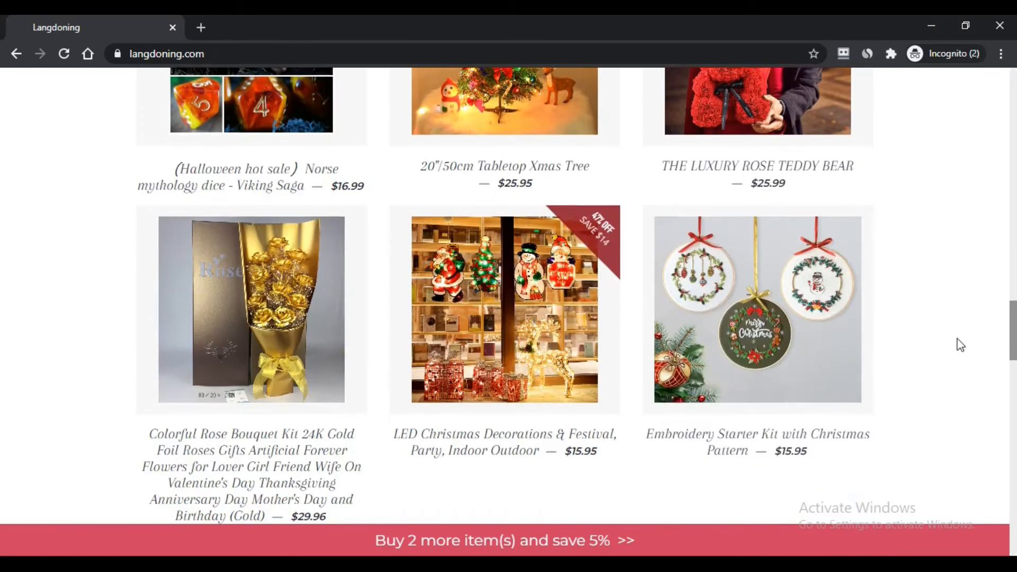
scroll("down", 3)
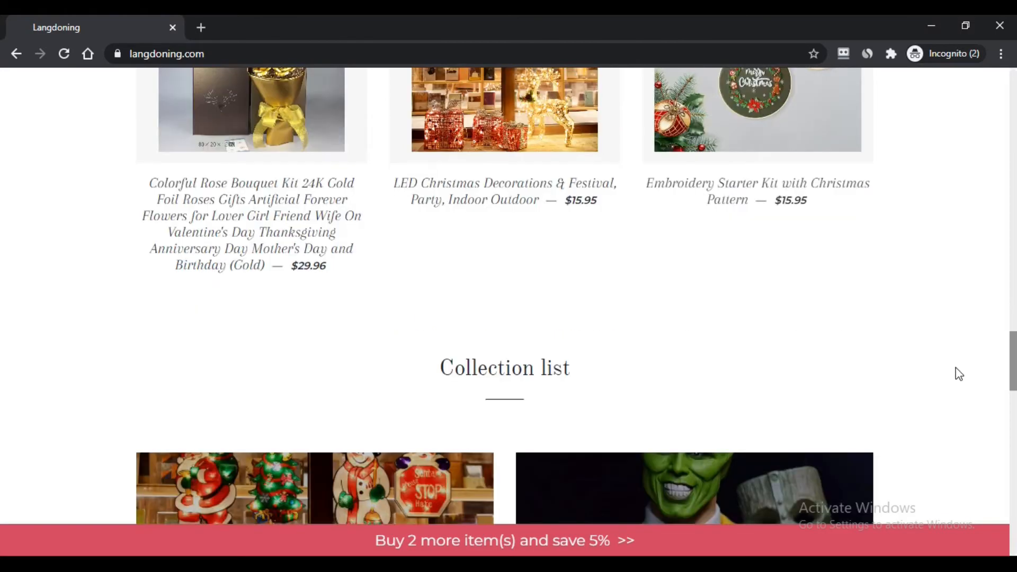
scroll("down", 3)
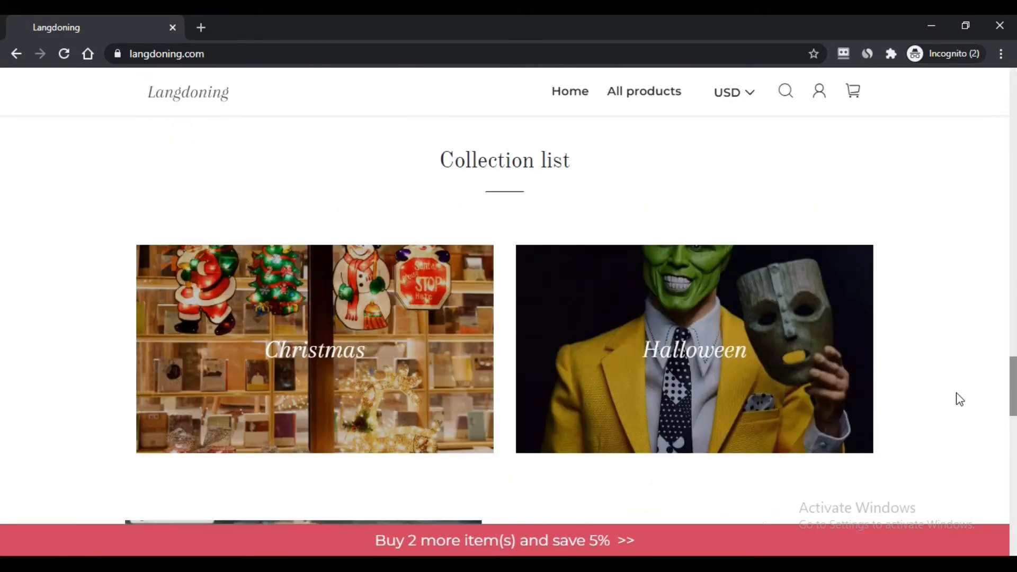
scroll("down", 3)
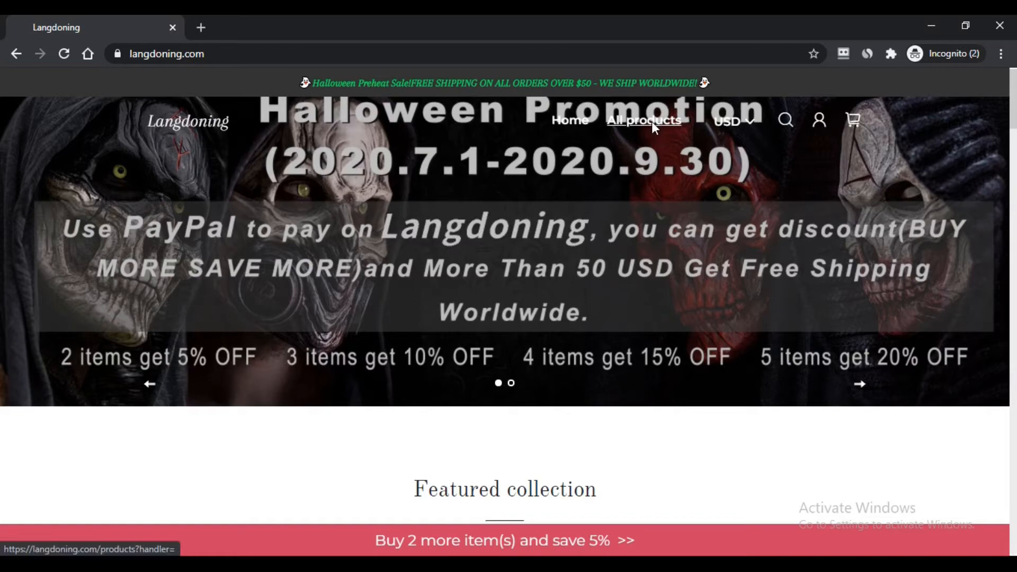
Step: Open the All products catalog and browse its gift listings
left_click(642, 121)
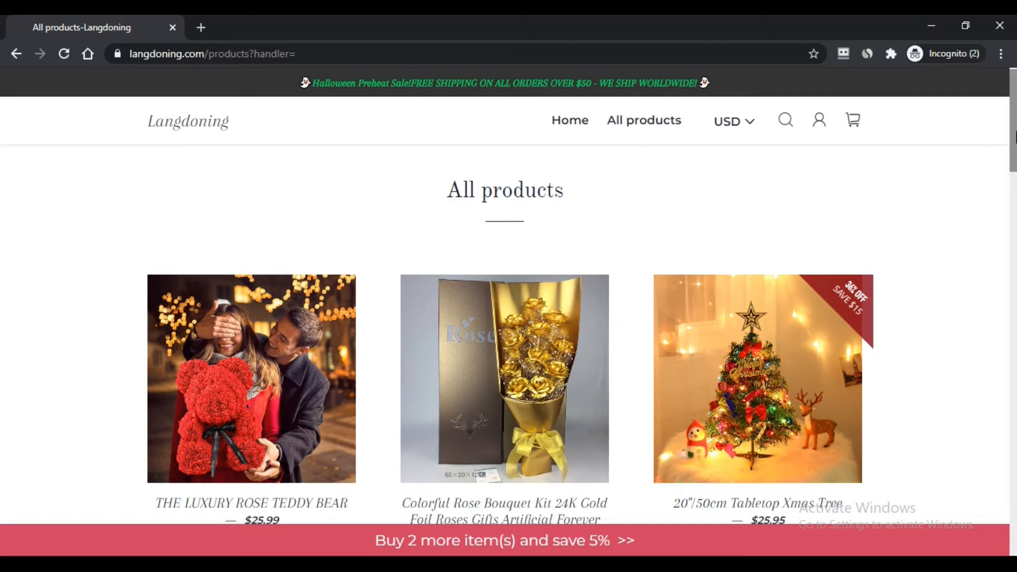
scroll("down", 3)
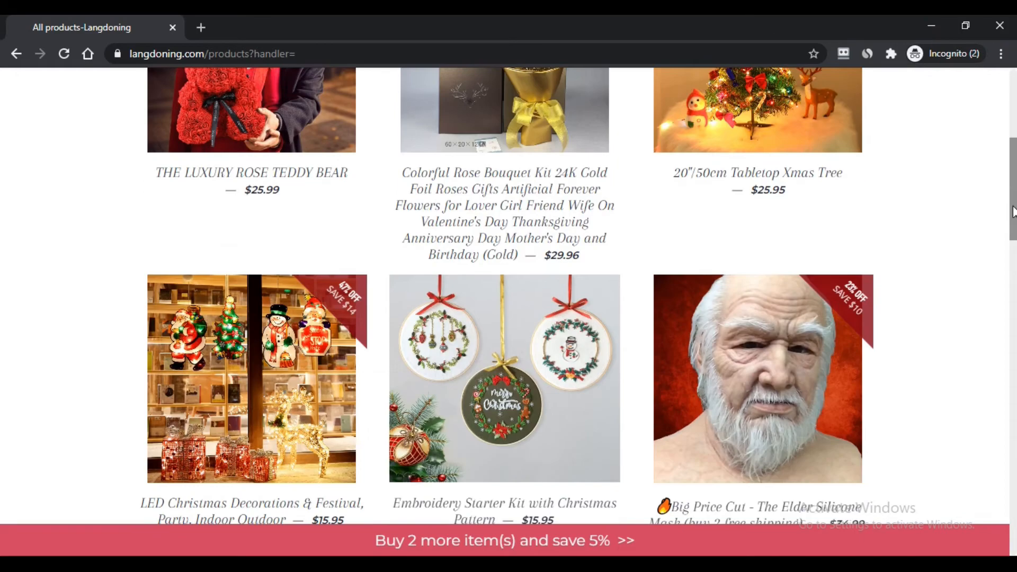
scroll("down", 3)
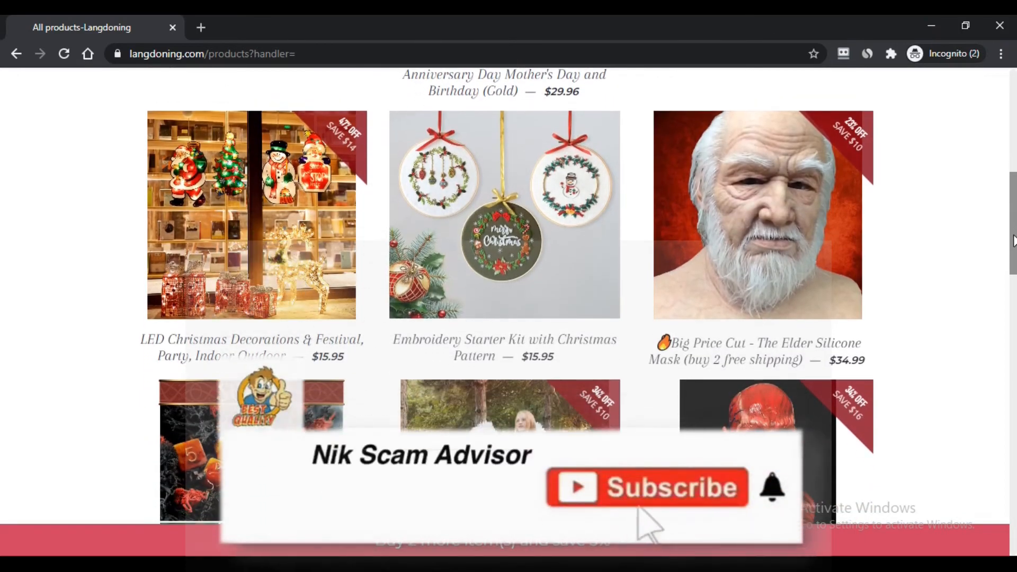
scroll("down", 3)
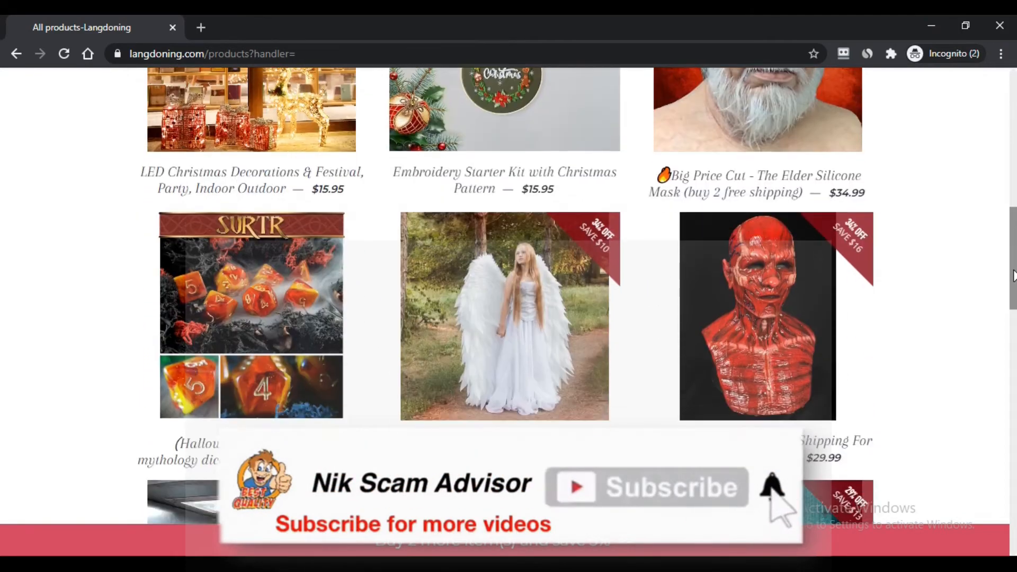
Step: Scroll through Christmas decor and masks to the Angel Devil Big Wings at $19.99
scroll("down", 3)
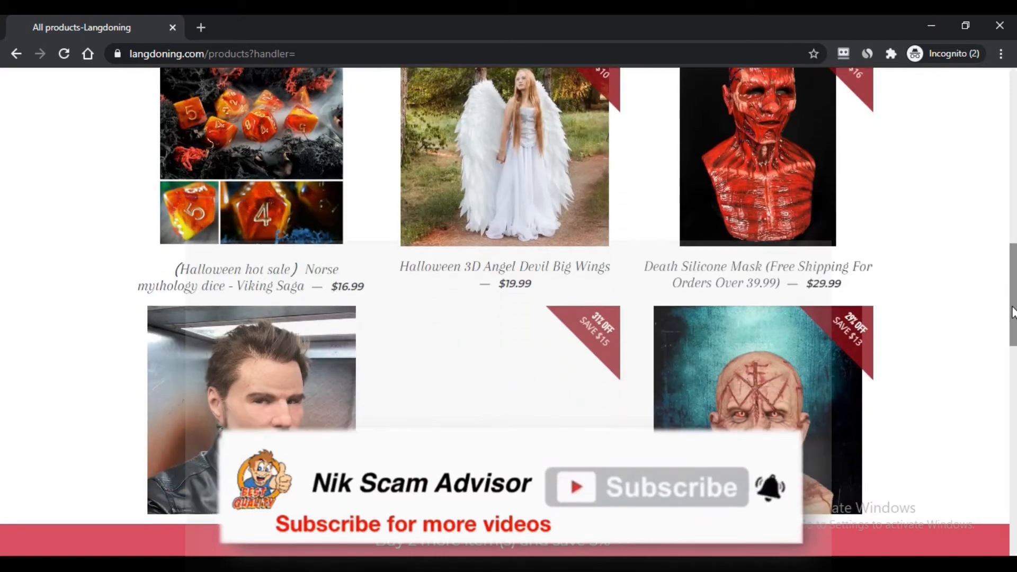
scroll("down", 3)
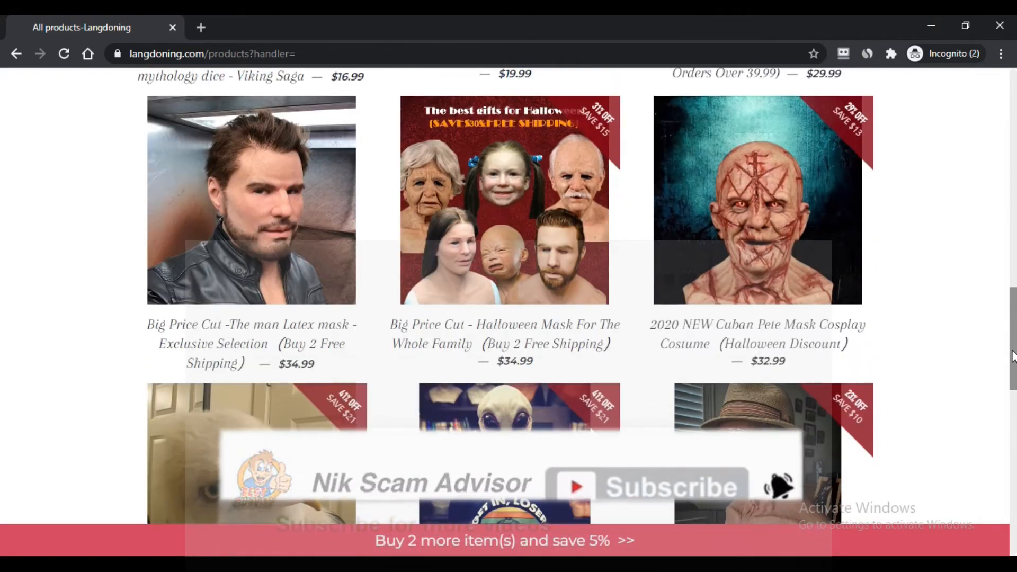
scroll("down", 3)
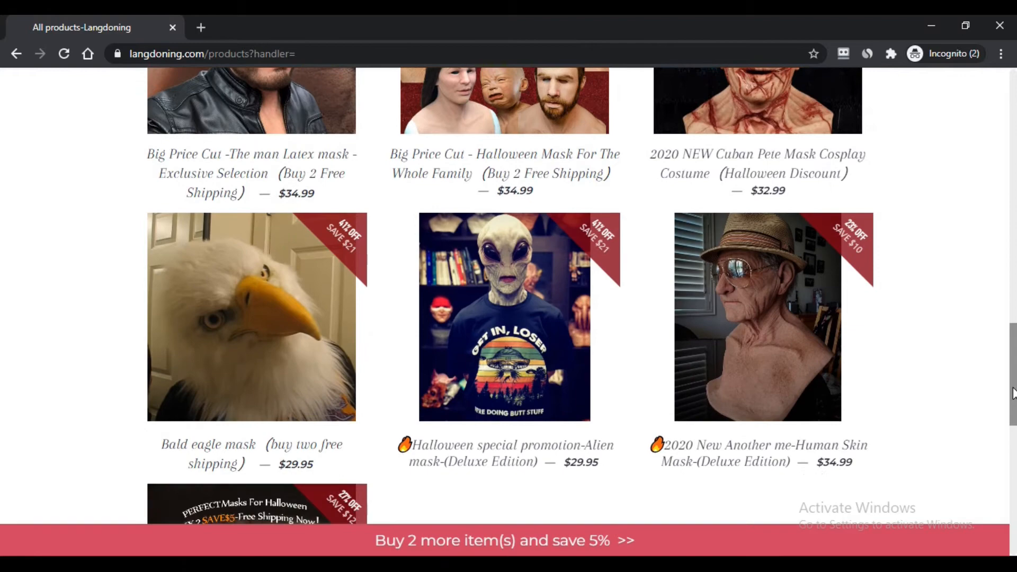
scroll("down", 3)
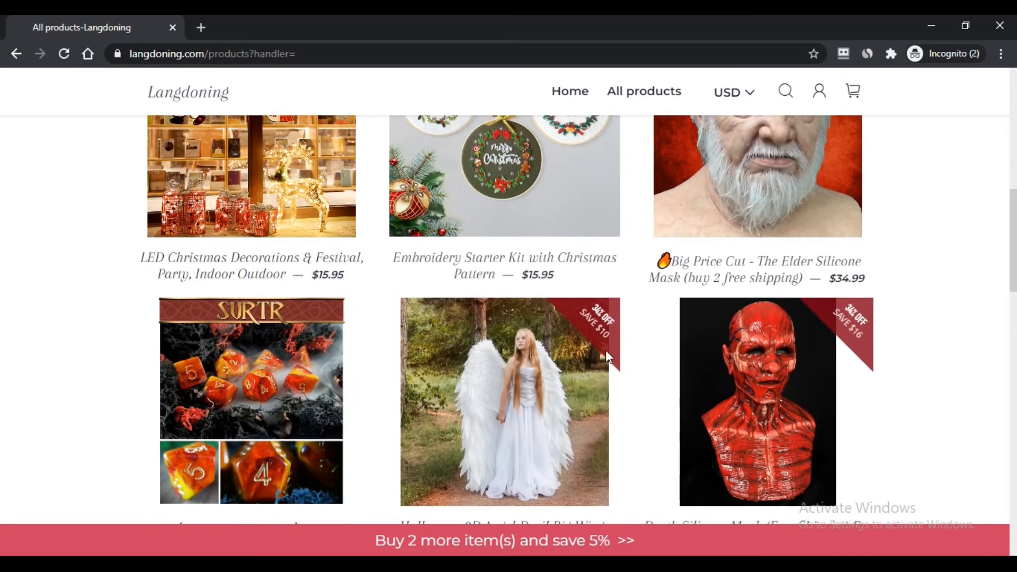
Step: Open the Halloween 3D Angel Devil Big Wings page, priced $19.99 instead of $29.99
left_click(504, 402)
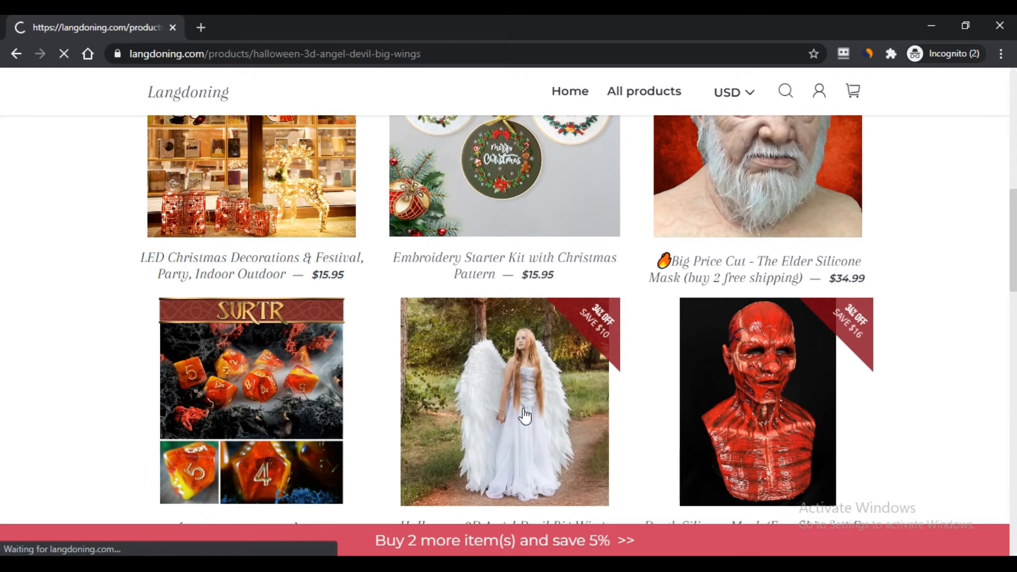
left_click(505, 401)
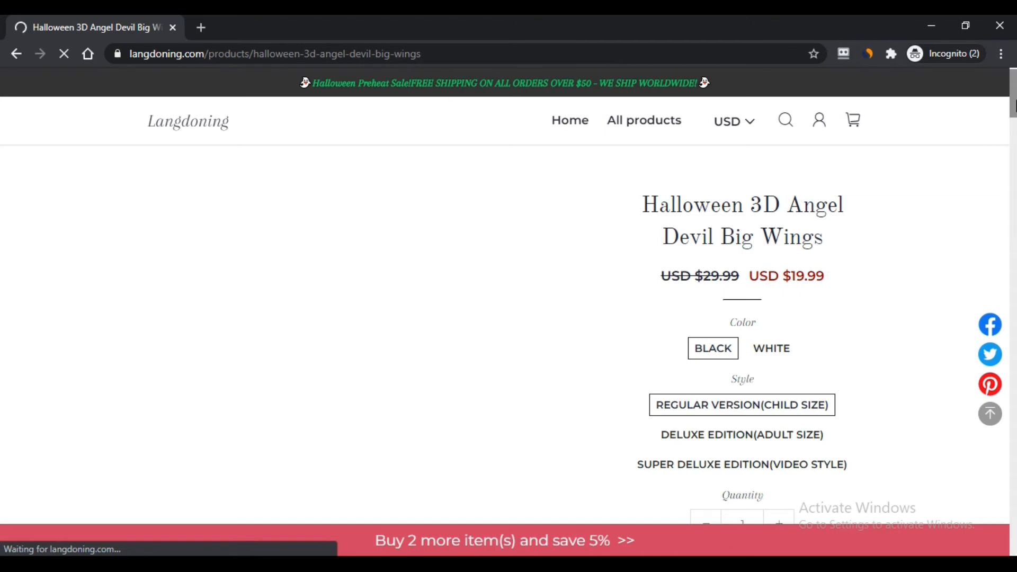
scroll("down", 3)
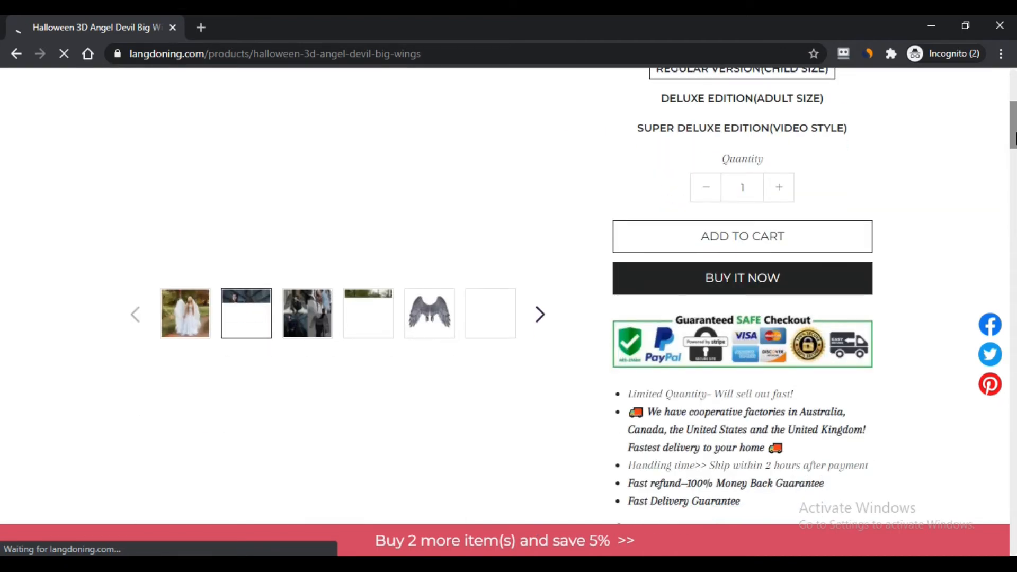
scroll("down", 3)
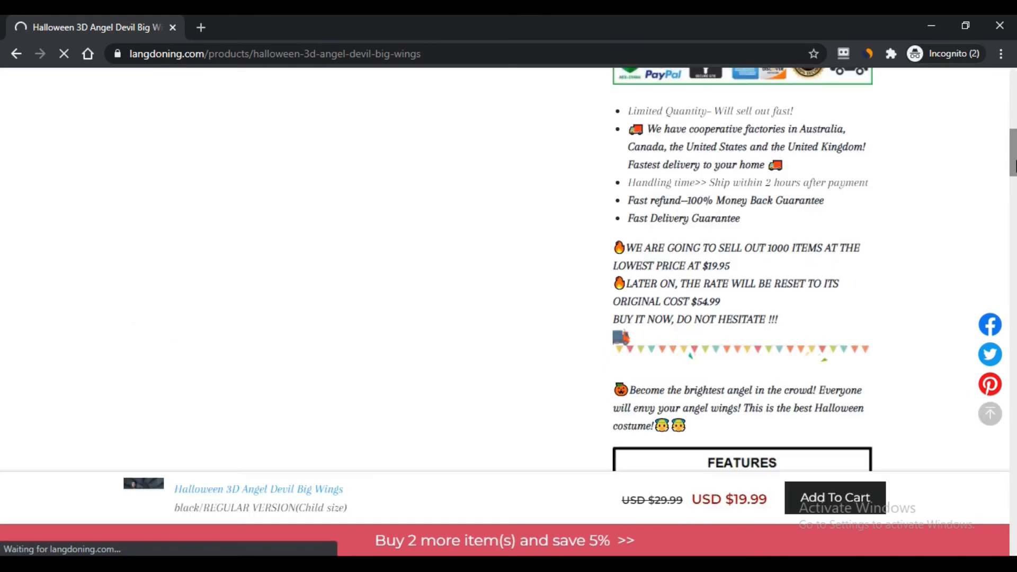
Step: Scroll through the wings' description and photos to the color and style options
scroll("down", 3)
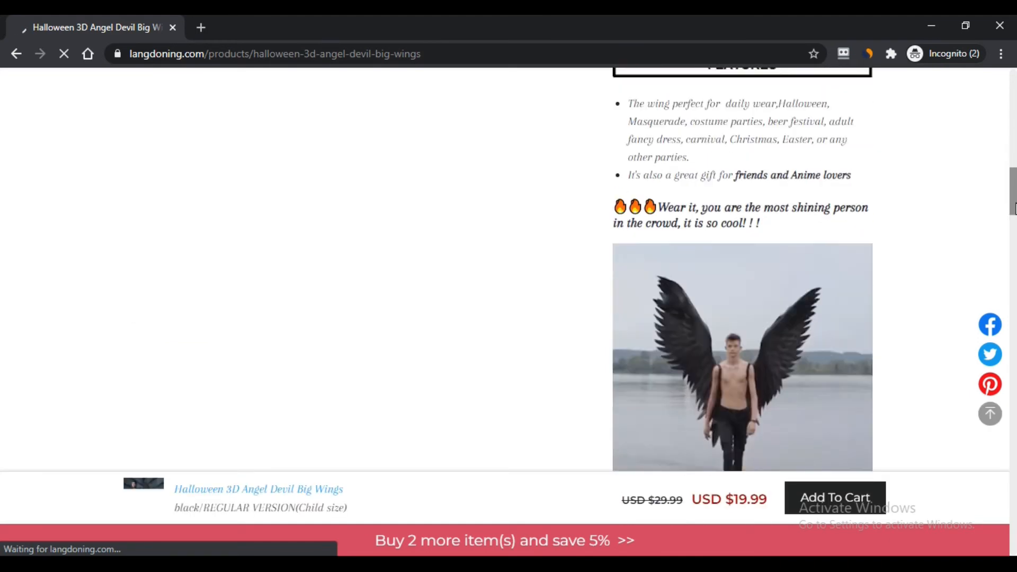
scroll("down", 3)
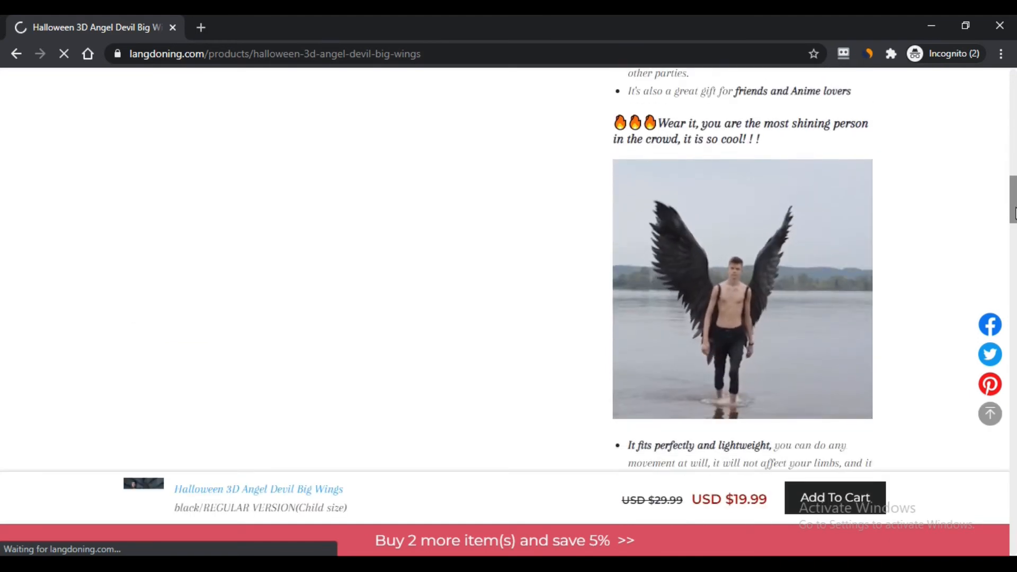
scroll("down", 3)
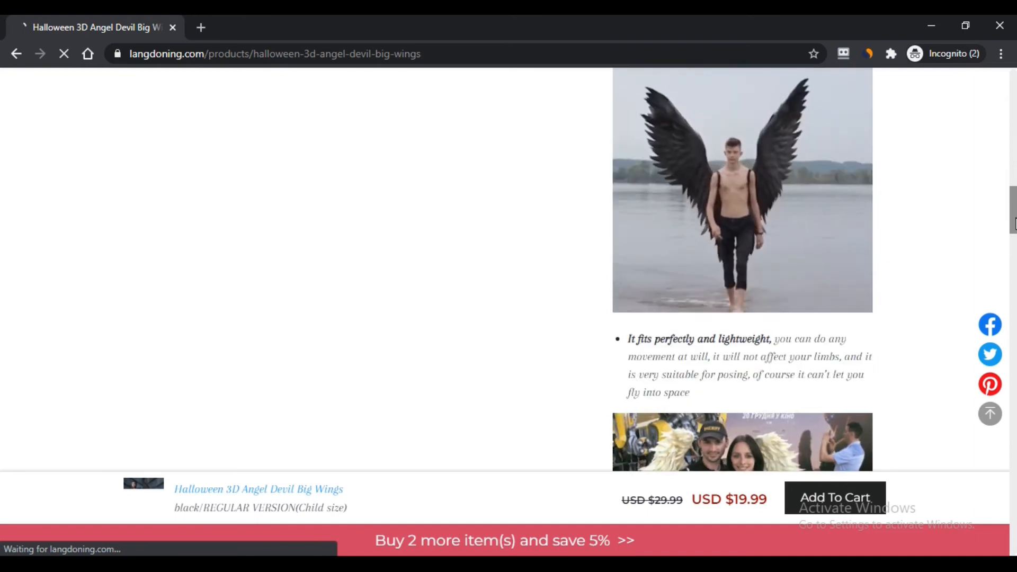
scroll("down", 3)
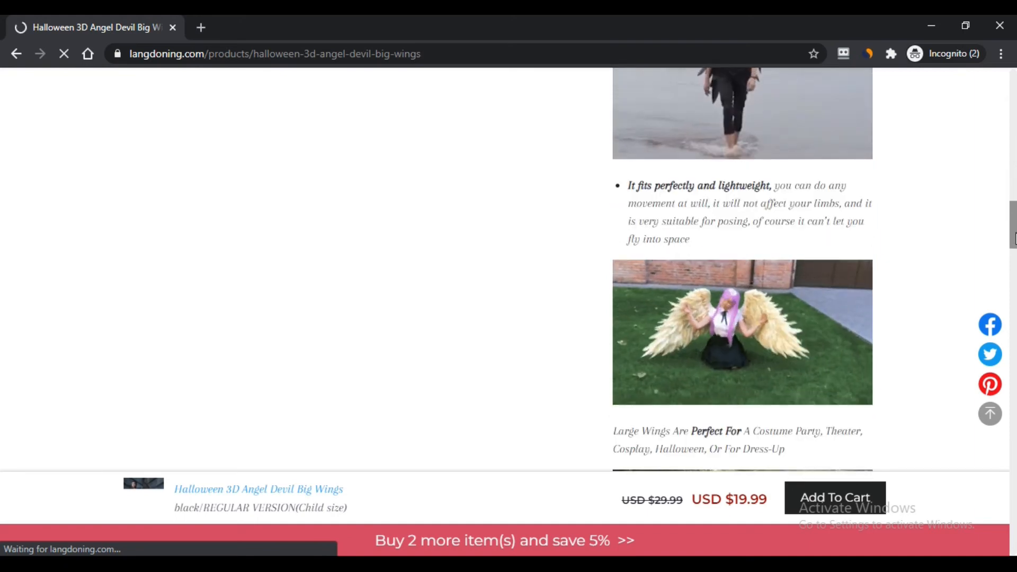
scroll("down", 3)
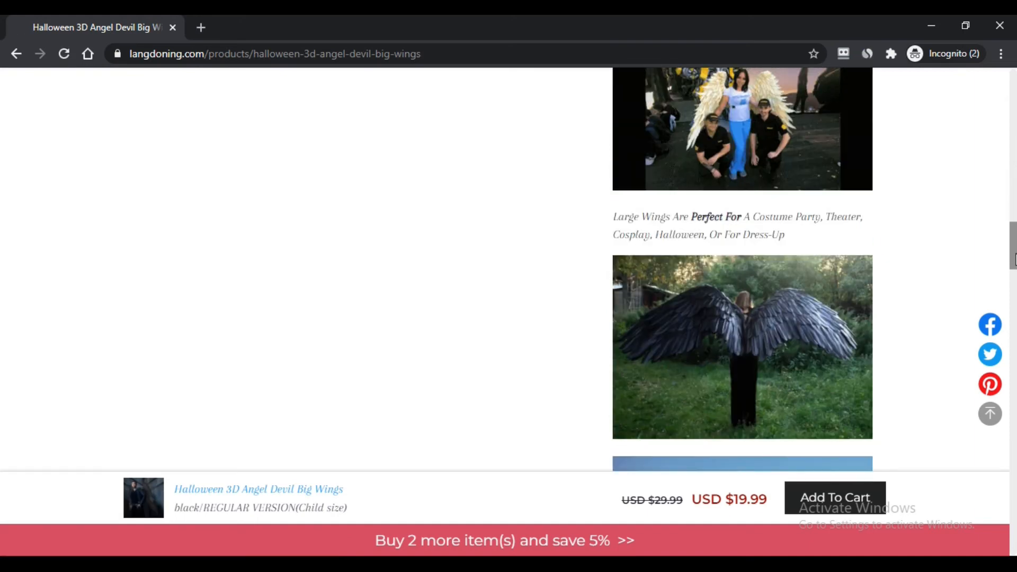
scroll("down", 3)
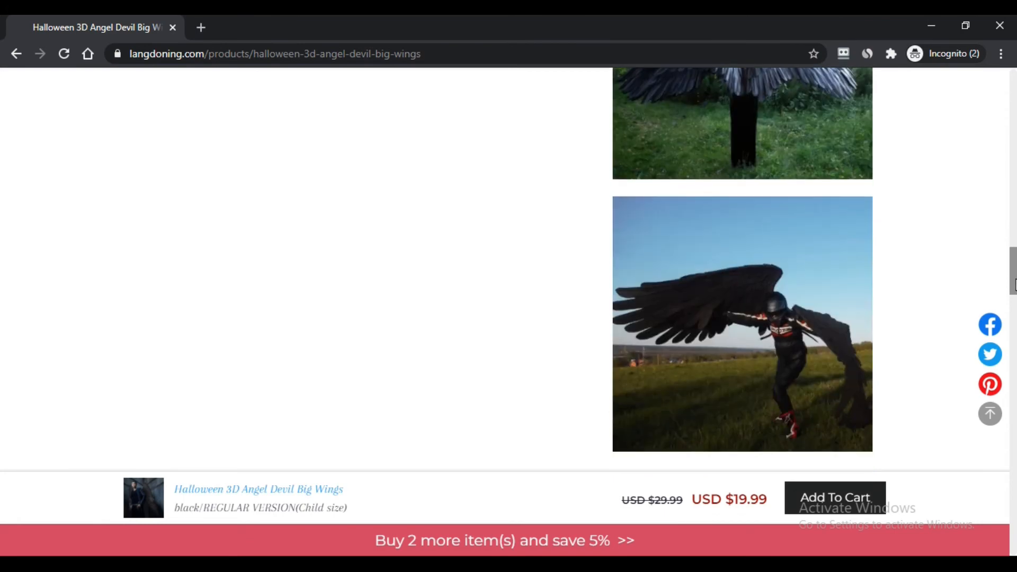
scroll("down", 3)
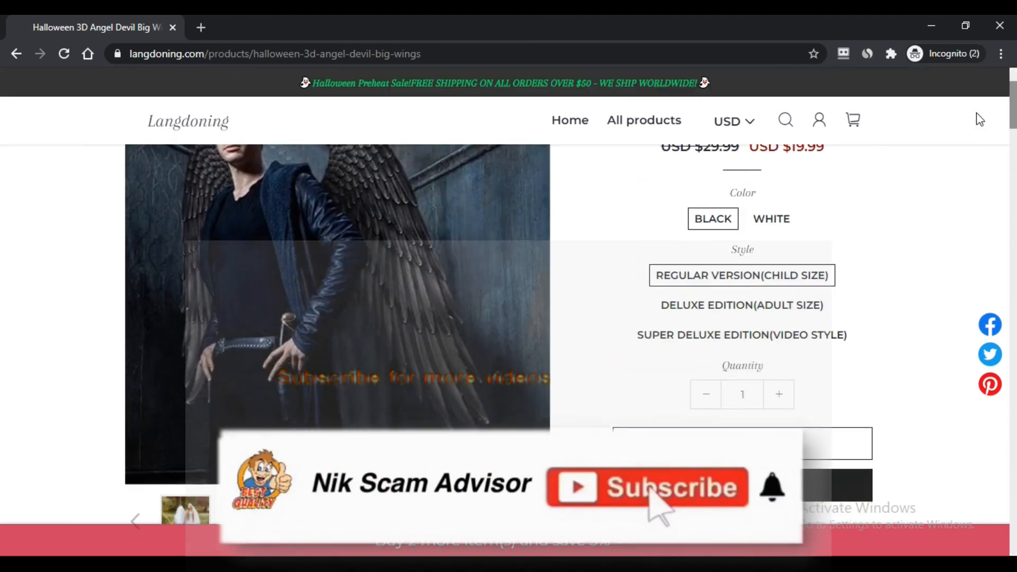
Step: Show the third gallery photo, the black-winged models collage, as the main image
scroll("down", 3)
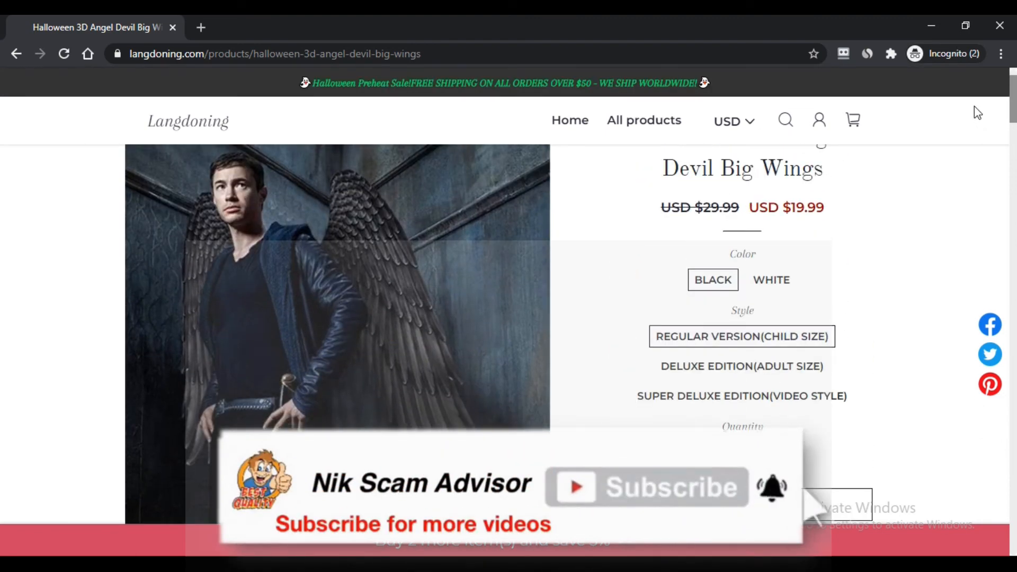
scroll("down", 3)
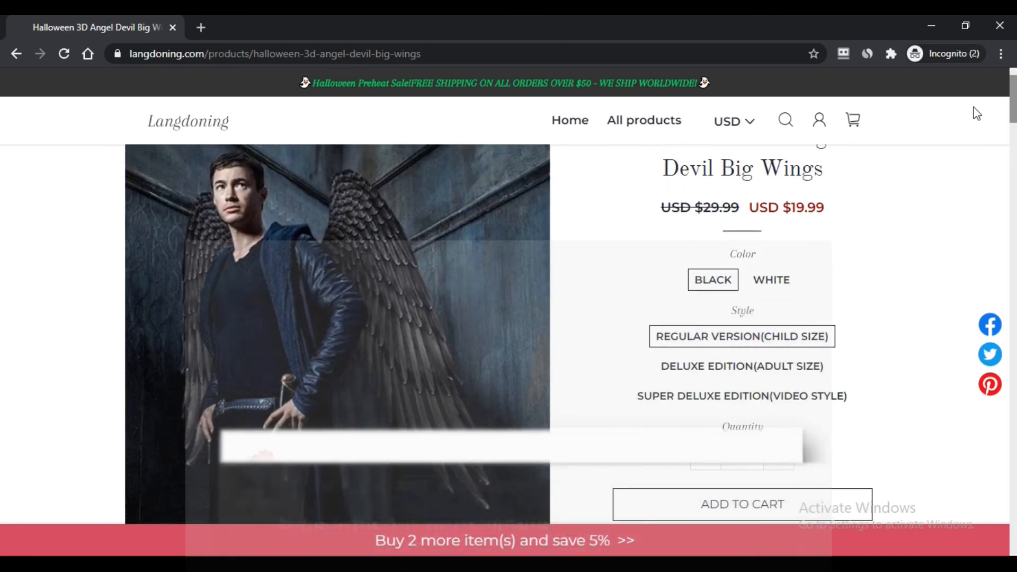
scroll("down", 3)
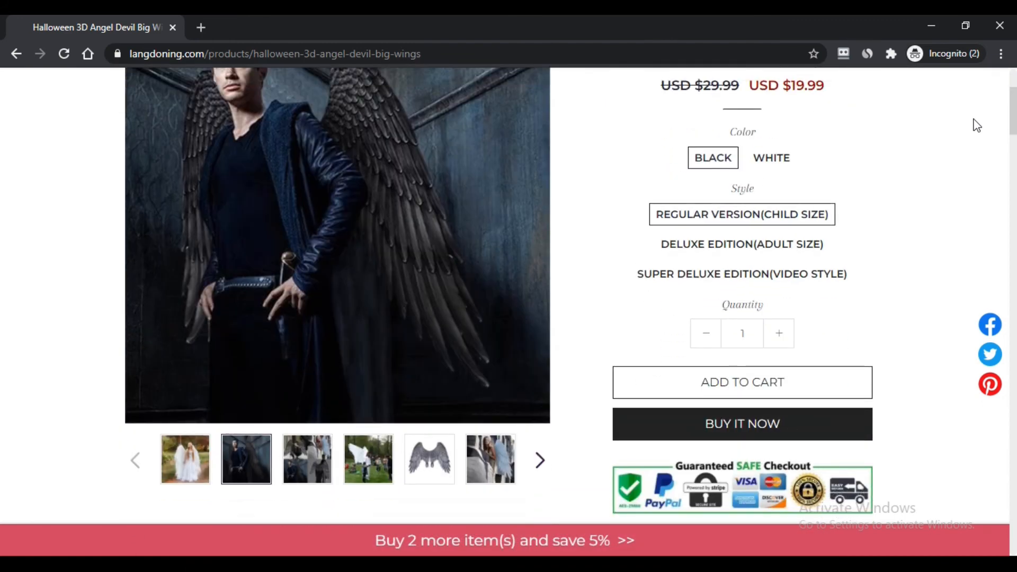
left_click(306, 460)
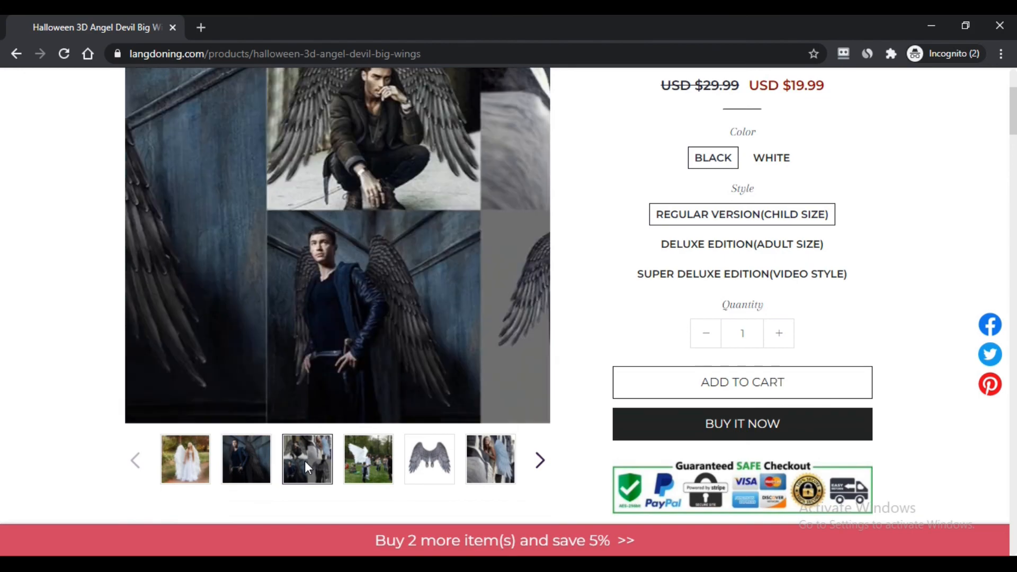
scroll("down", 3)
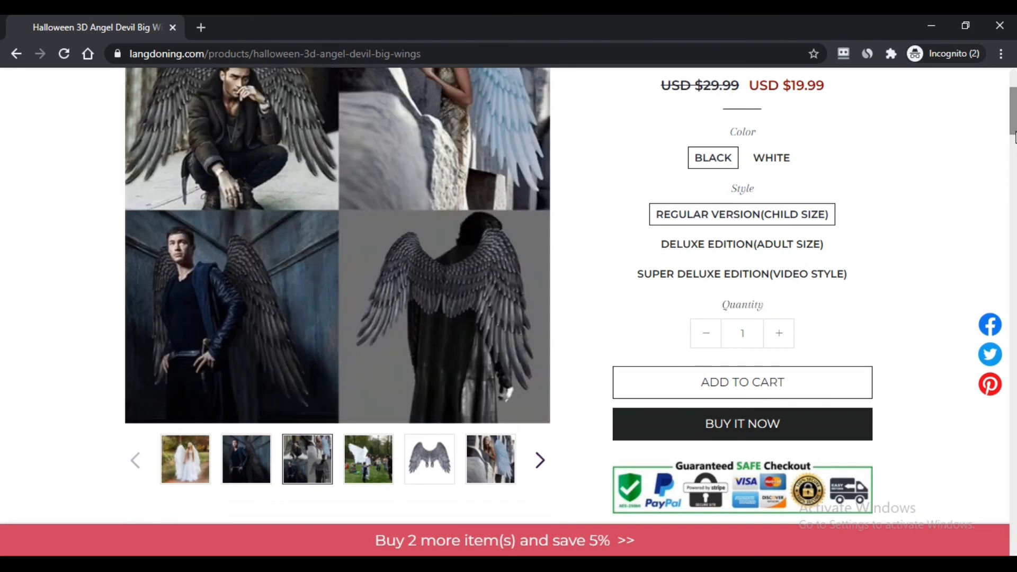